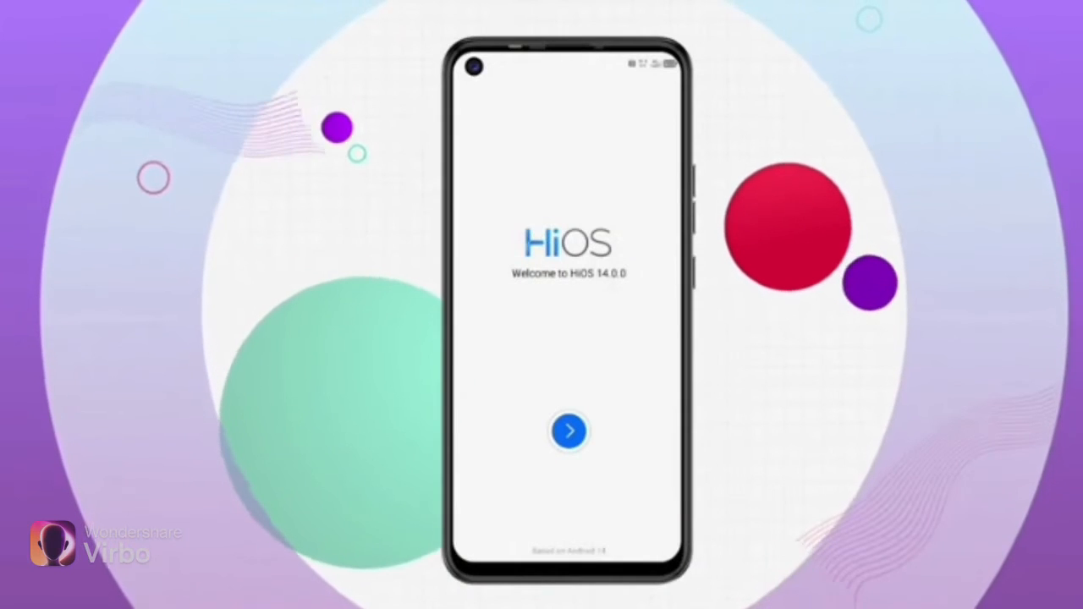
Step: Go back from the Color settings and show the Always On Display page with Cute Pet and Digital Dial styles
{"action": "left_click", "coordinate": [569, 431]}
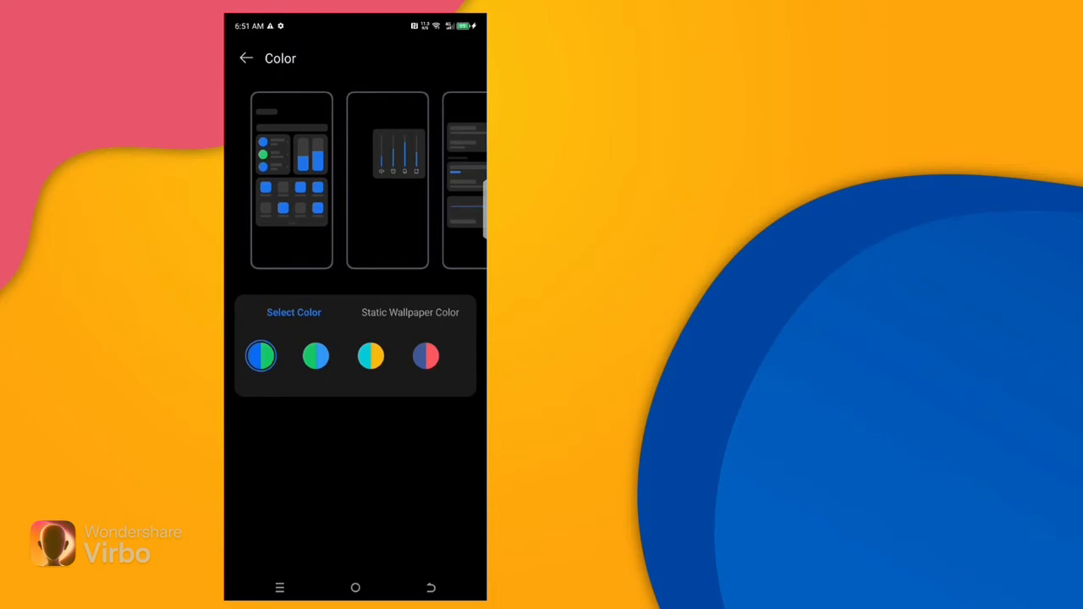
{"action": "left_click", "coordinate": [246, 57]}
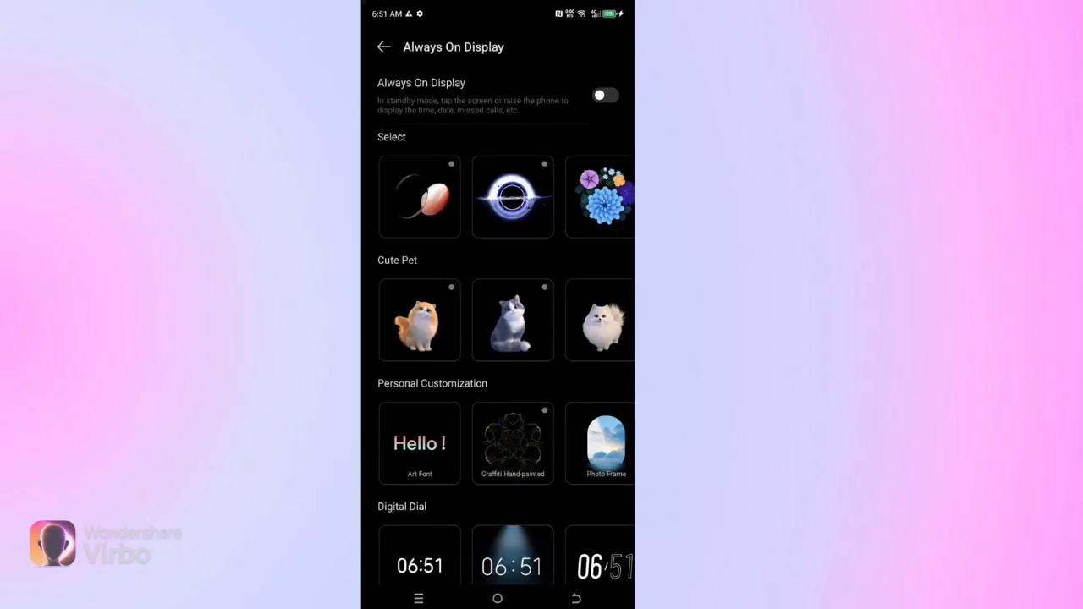